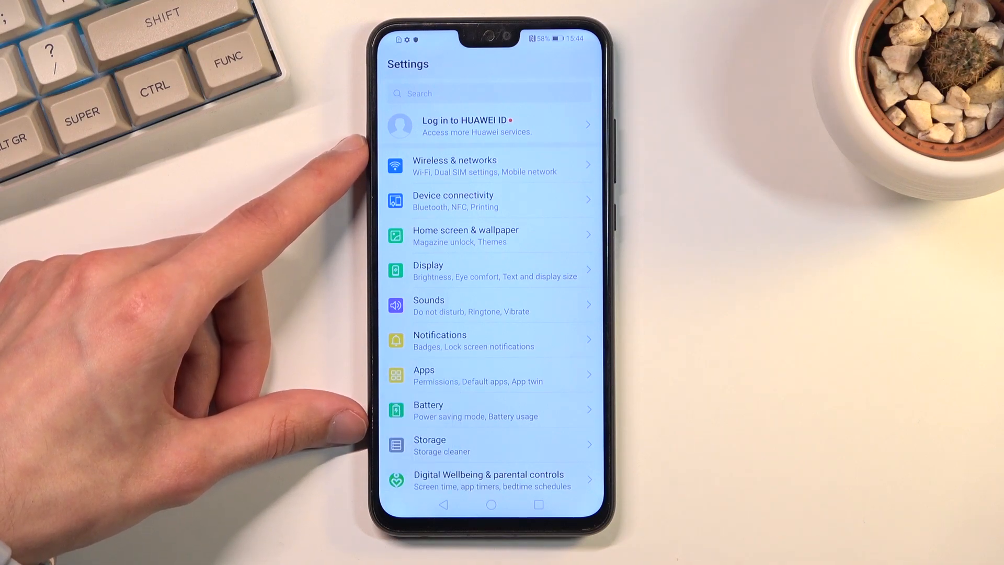
- Scroll the Settings list down to extend the screenshot into a scrolling capture
{"action": "scroll", "scroll_direction": "down", "scroll_amount": 3}
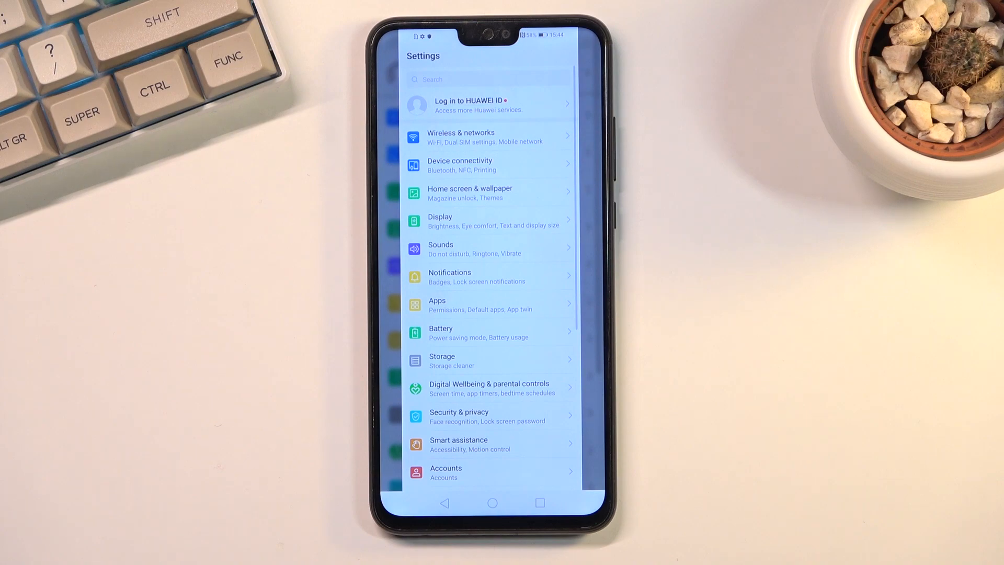
{"action": "scroll", "scroll_direction": "down", "scroll_amount": 3}
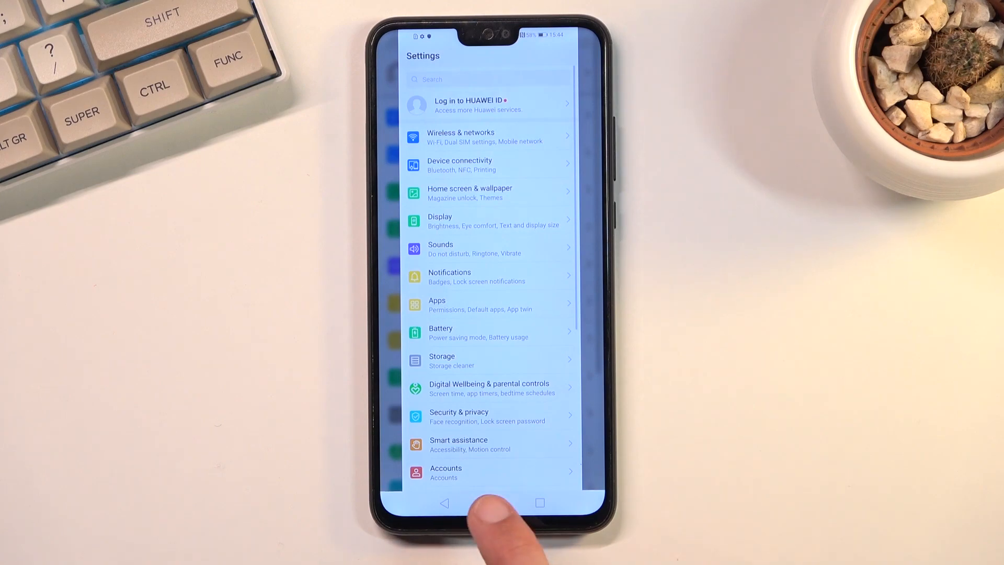
- Go home, launch Gallery and pass the welcome screen to reach Photos
{"action": "left_click", "coordinate": [491, 503]}
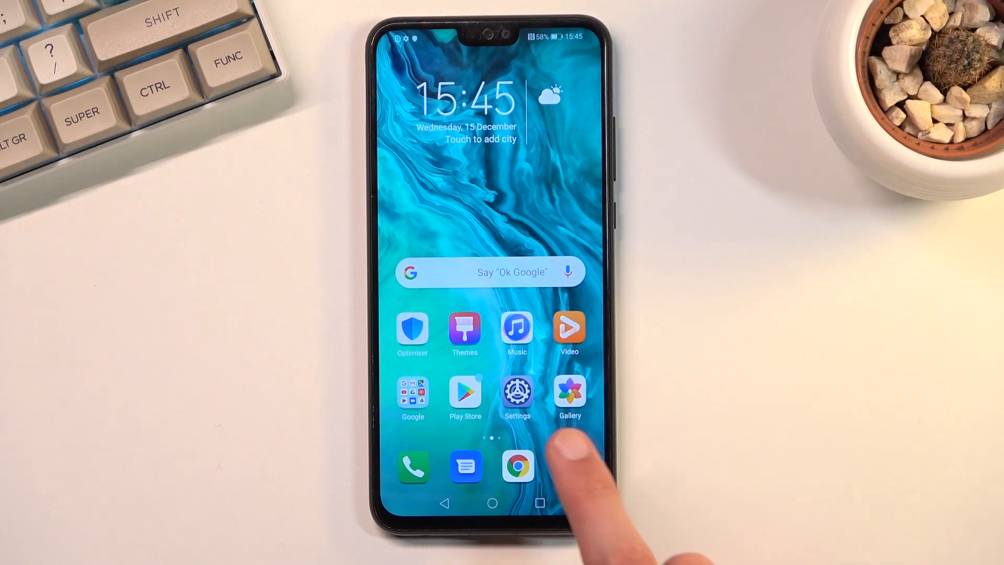
{"action": "left_click", "coordinate": [568, 391]}
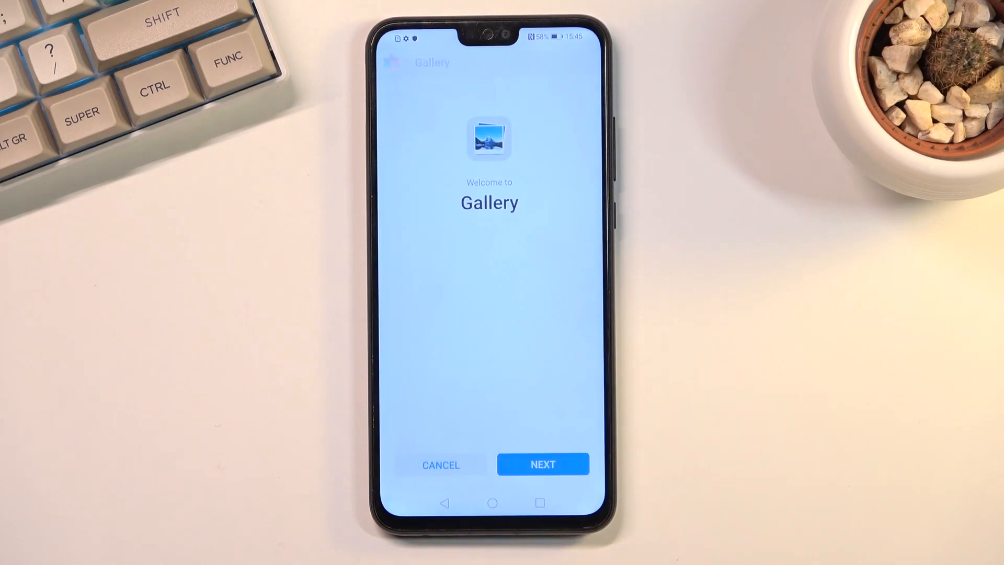
{"action": "left_click", "coordinate": [542, 465]}
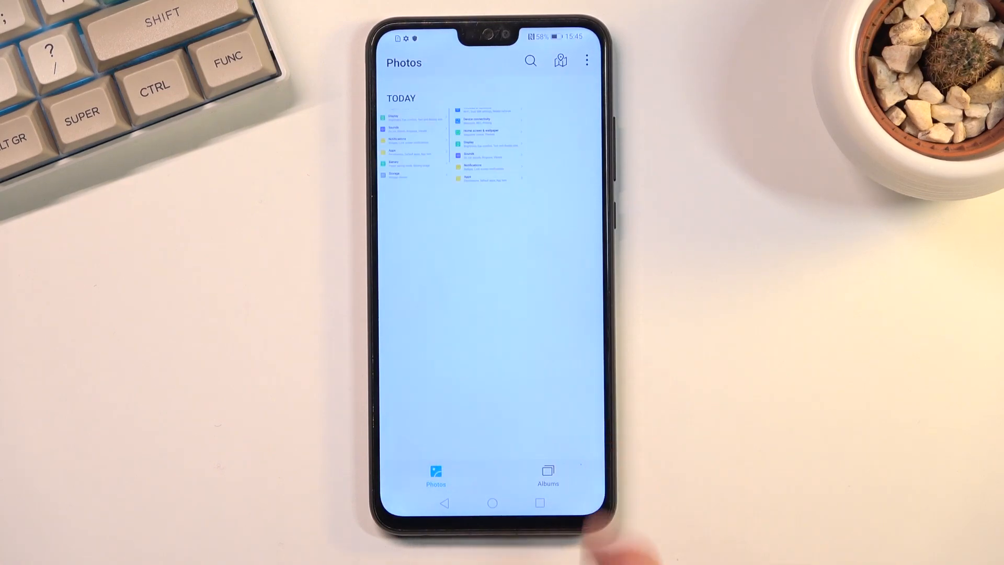